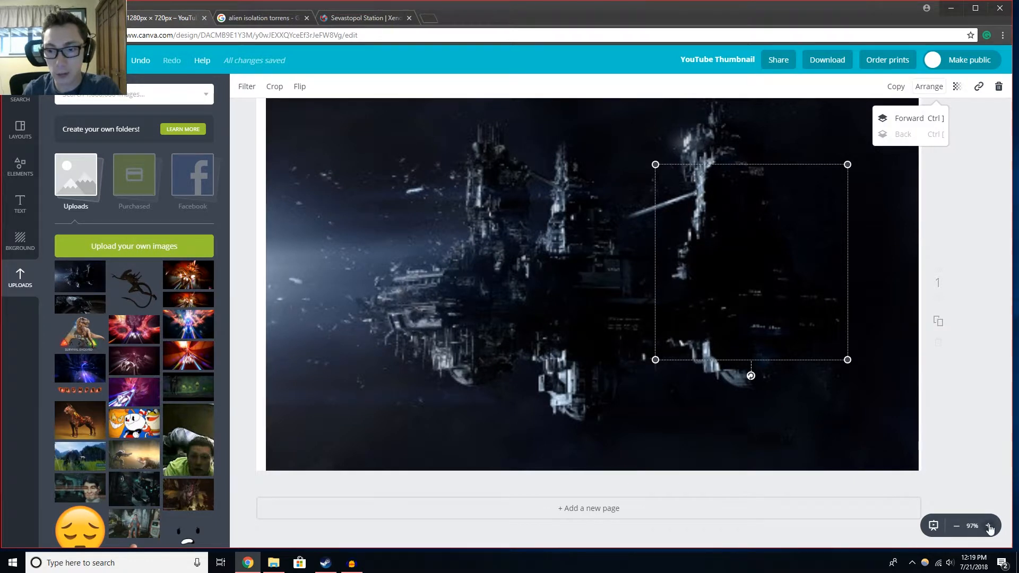
Step: Zoom the space-station thumbnail to 100% and preview it full screen
left_click(988, 526)
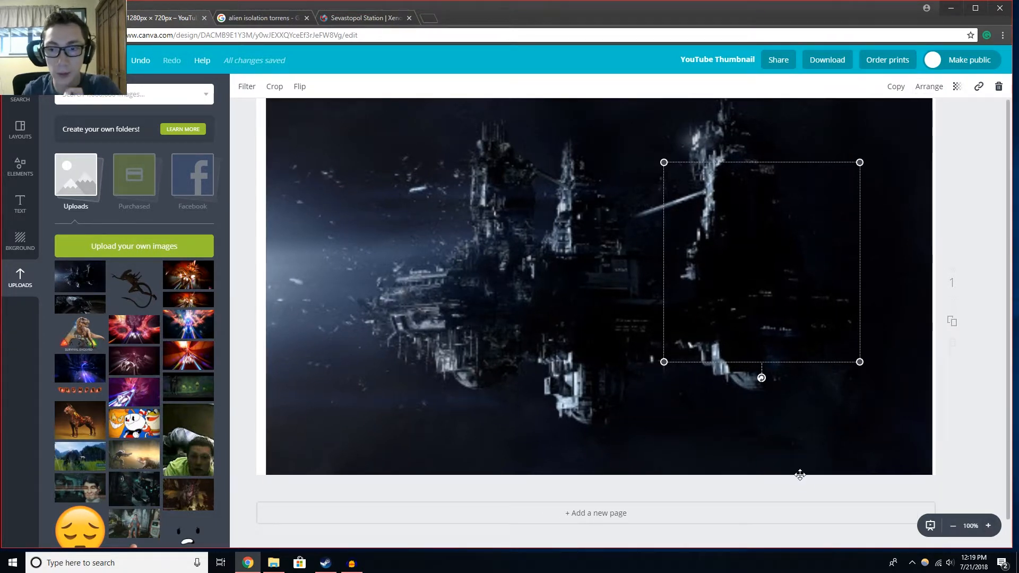
key("F11")
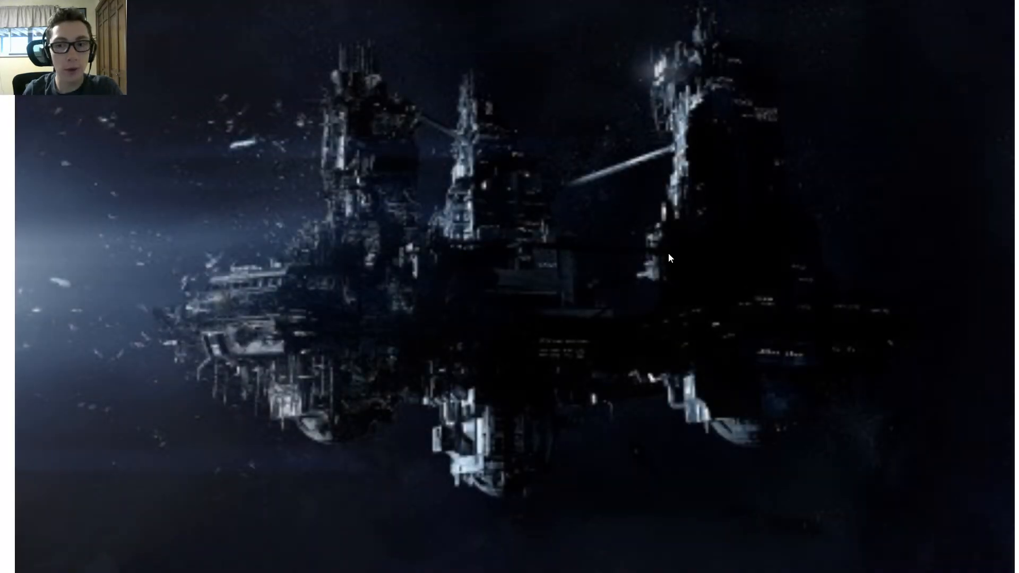
mouse_move(882, 437)
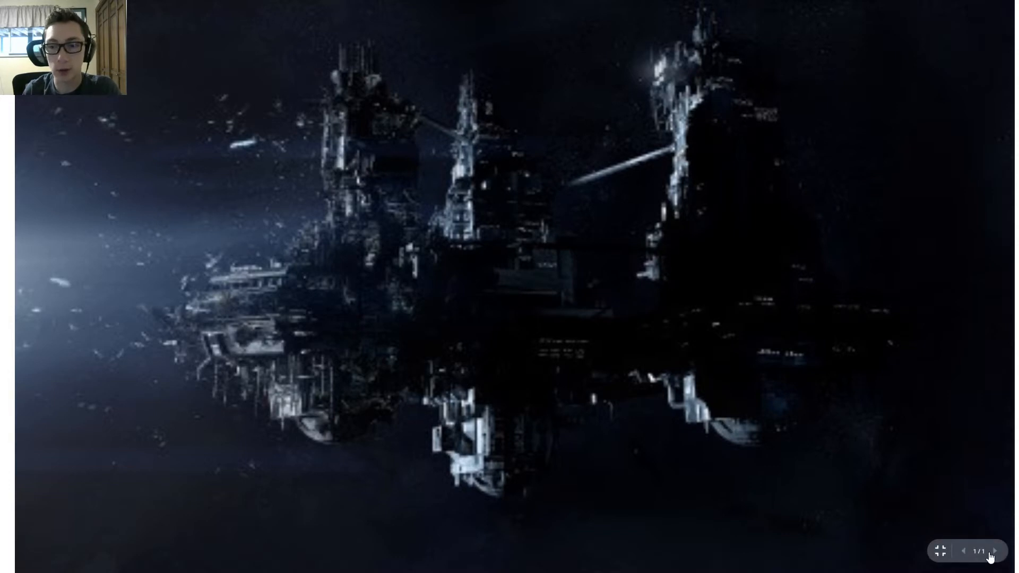
mouse_move(989, 550)
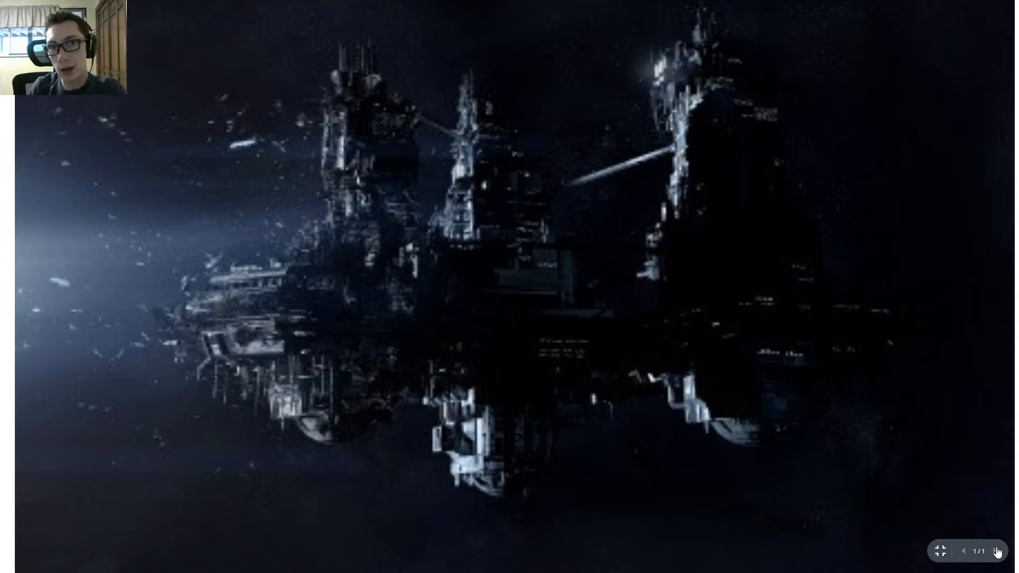
mouse_move(980, 554)
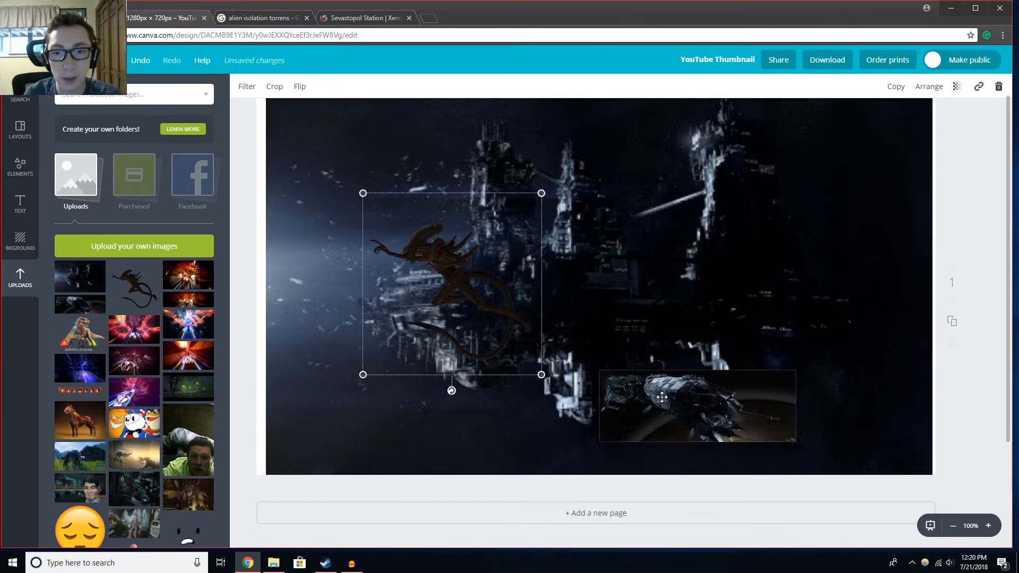
Step: Place the uploaded android screenshot on the canvas's right side, above the ship
left_click(364, 18)
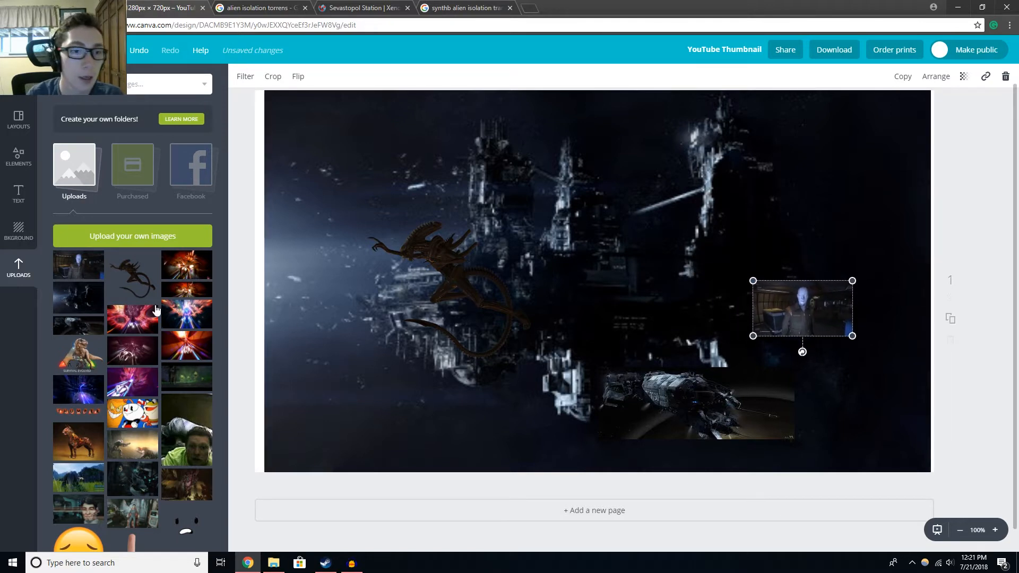
scroll("down", 3)
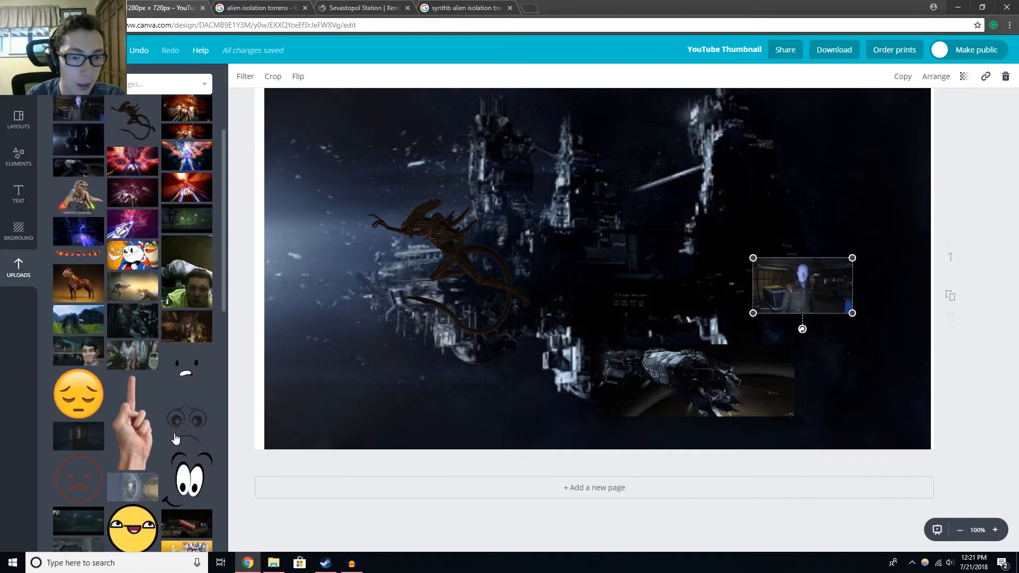
scroll("down", 3)
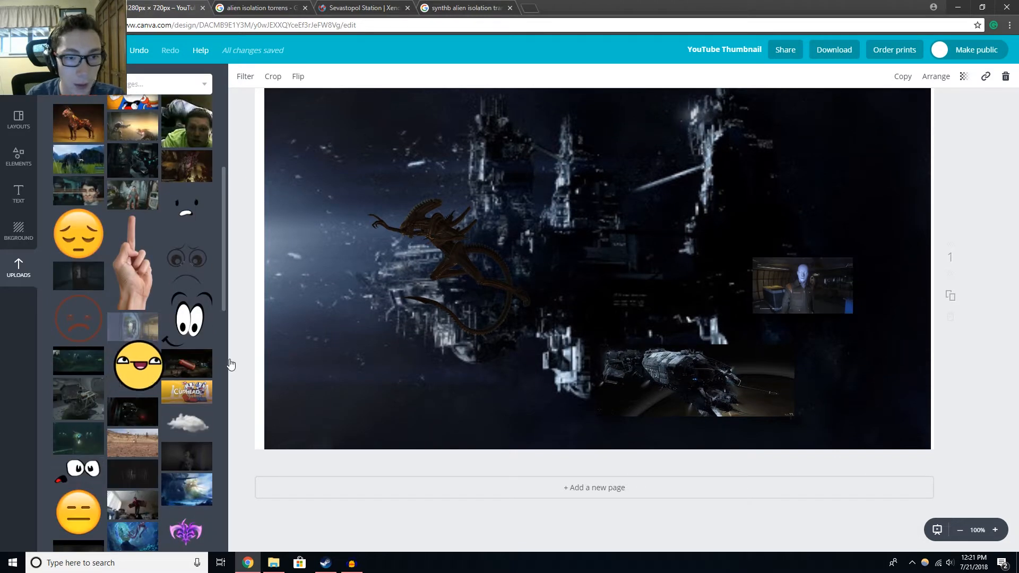
Step: Add the grinning smiley emoji and mirror the xenomorph horizontally
left_click(137, 364)
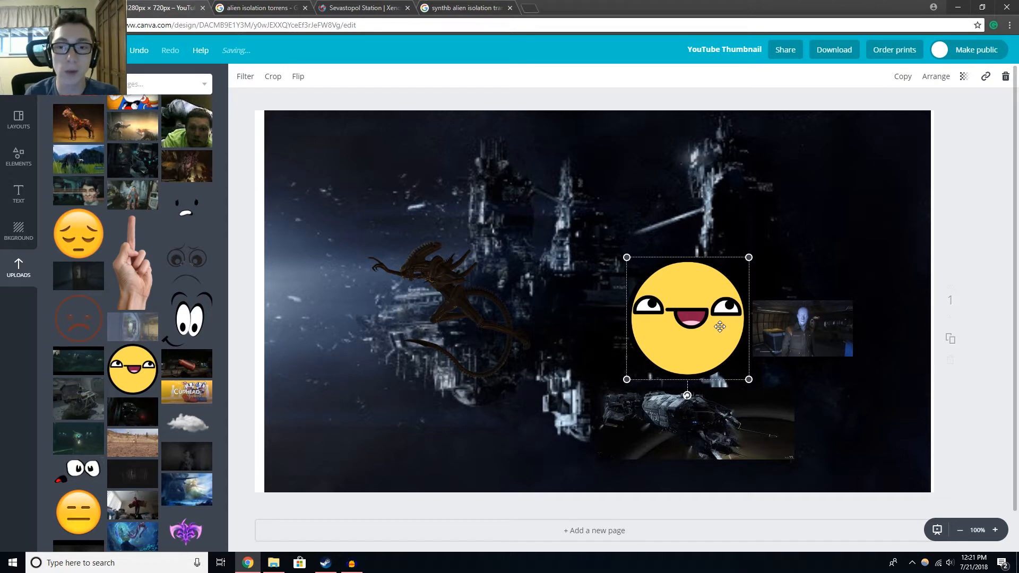
left_click(454, 304)
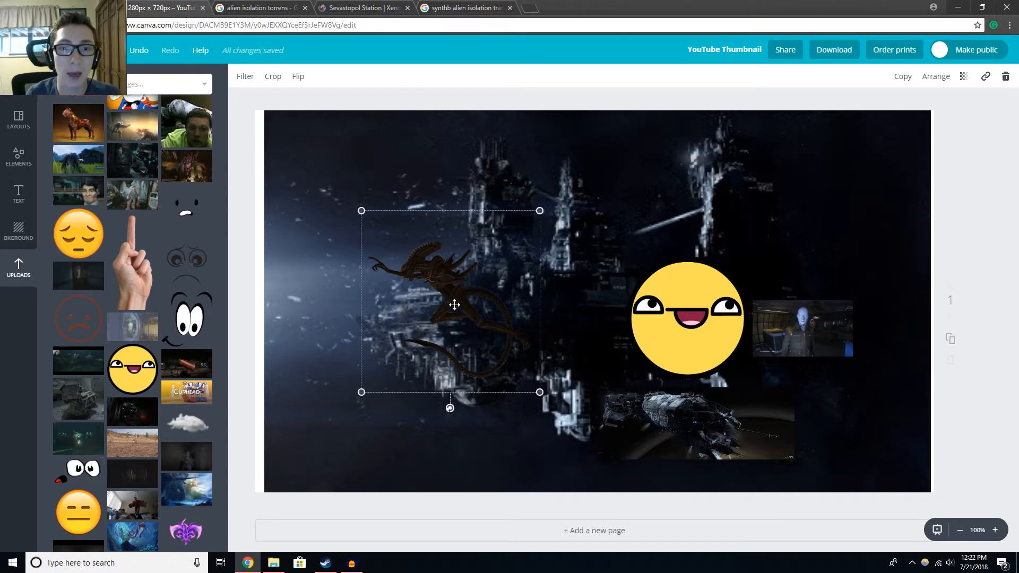
left_click(297, 76)
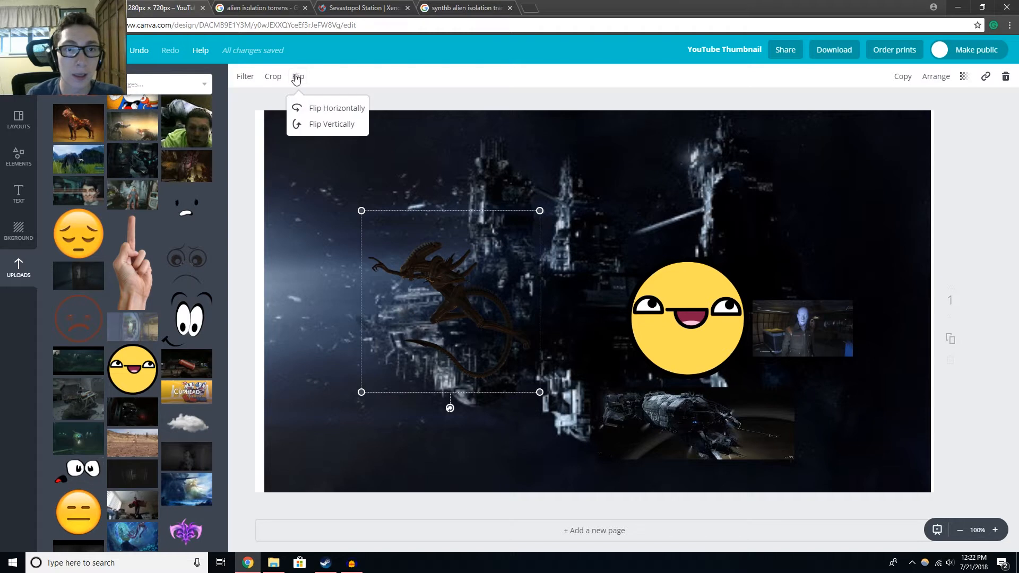
left_click(338, 107)
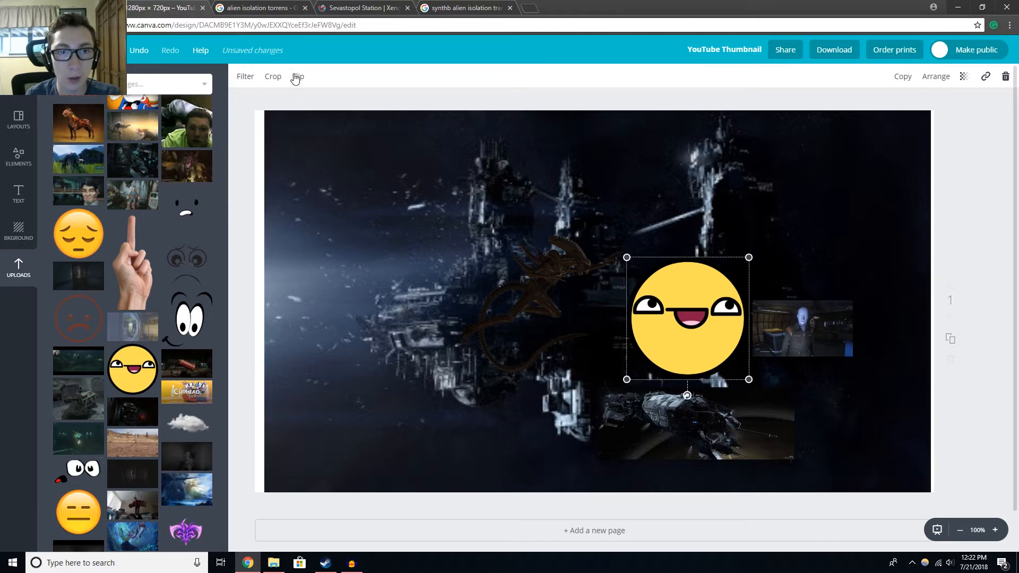
Step: Shift the android screenshot further right and reselect the xenomorph
left_click(297, 76)
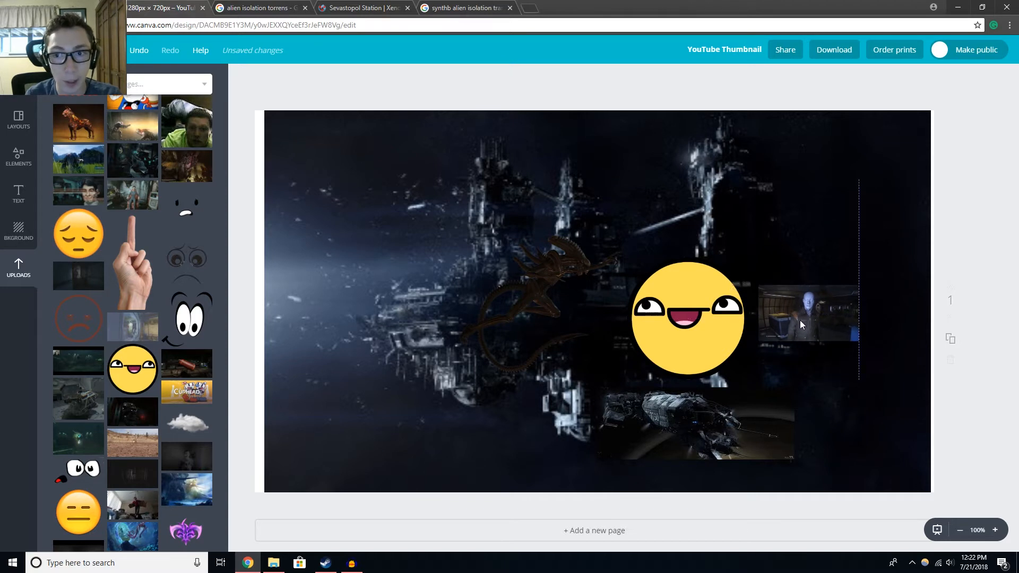
left_click(808, 318)
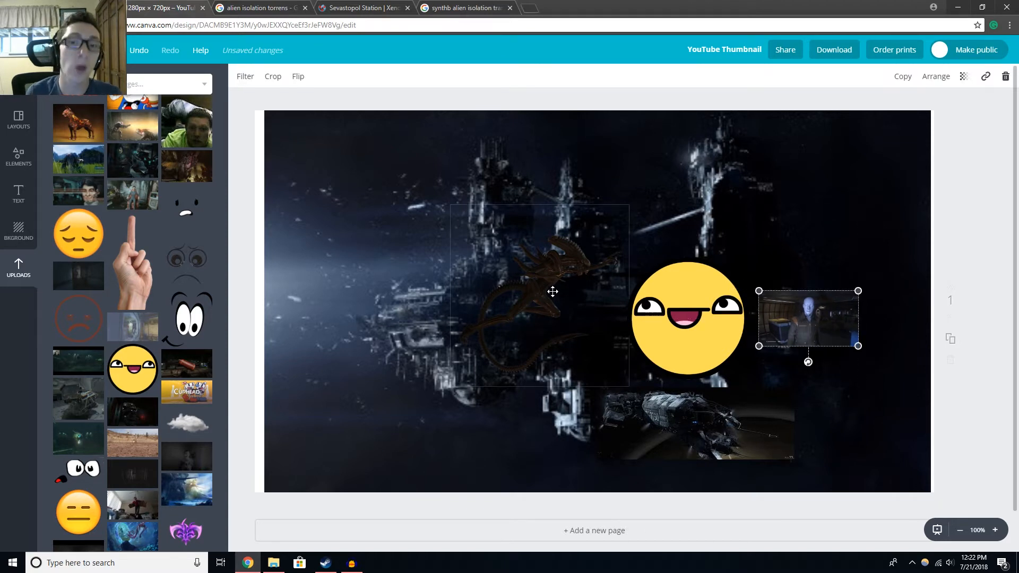
left_click(539, 295)
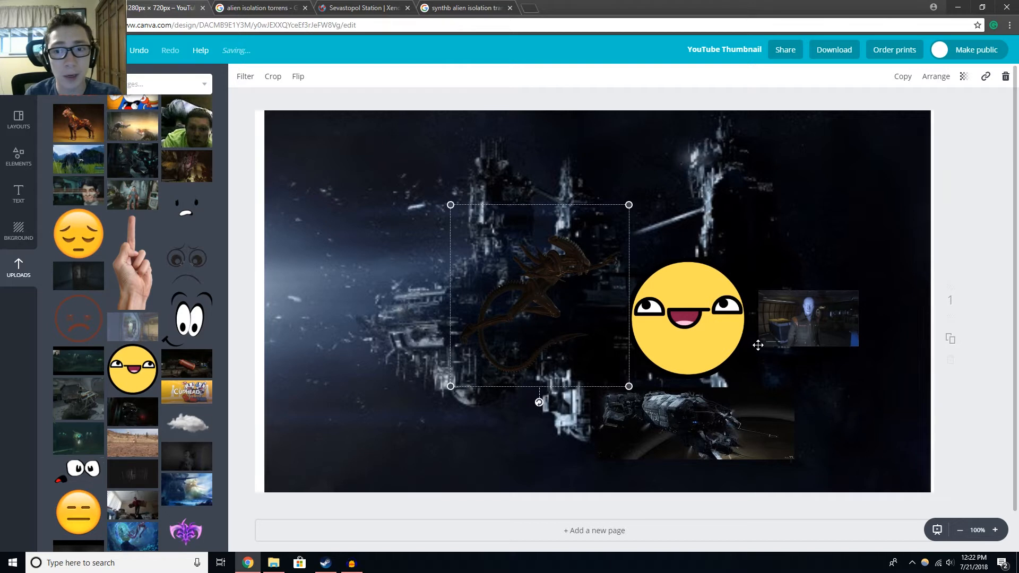
Step: Drag the grinning smiley emoji left so it sits over the xenomorph
left_click(807, 318)
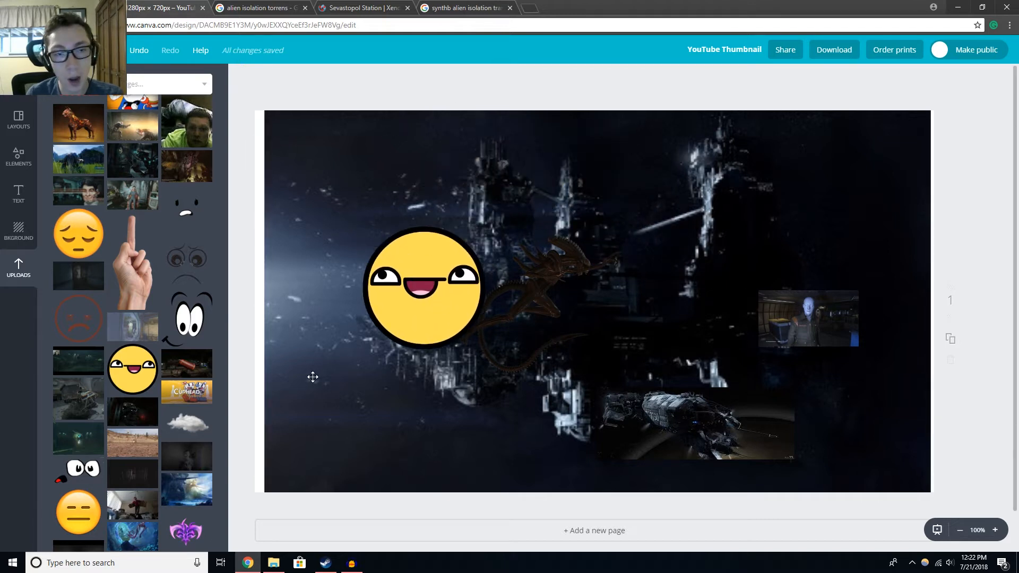
left_click(423, 287)
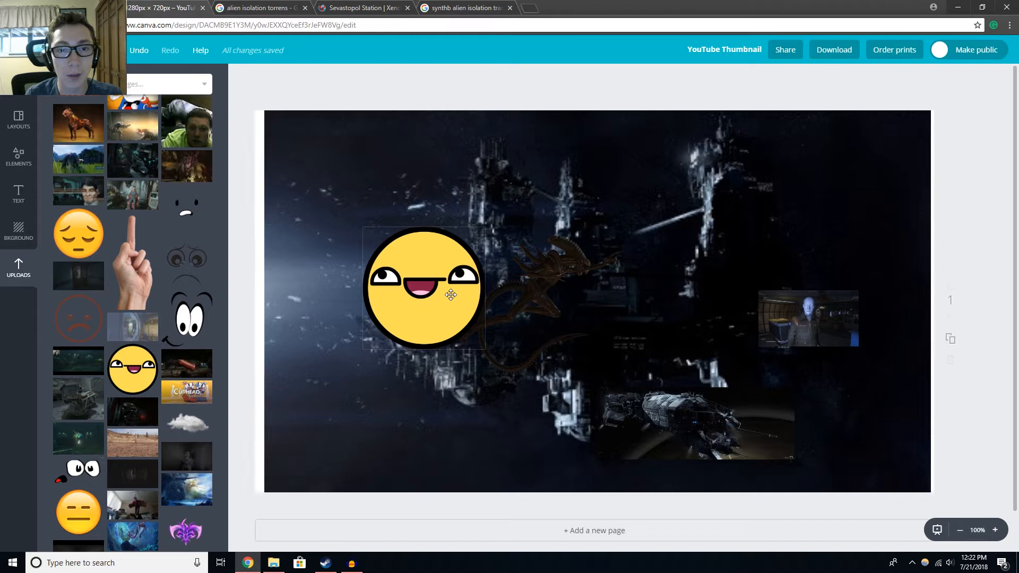
left_click(423, 289)
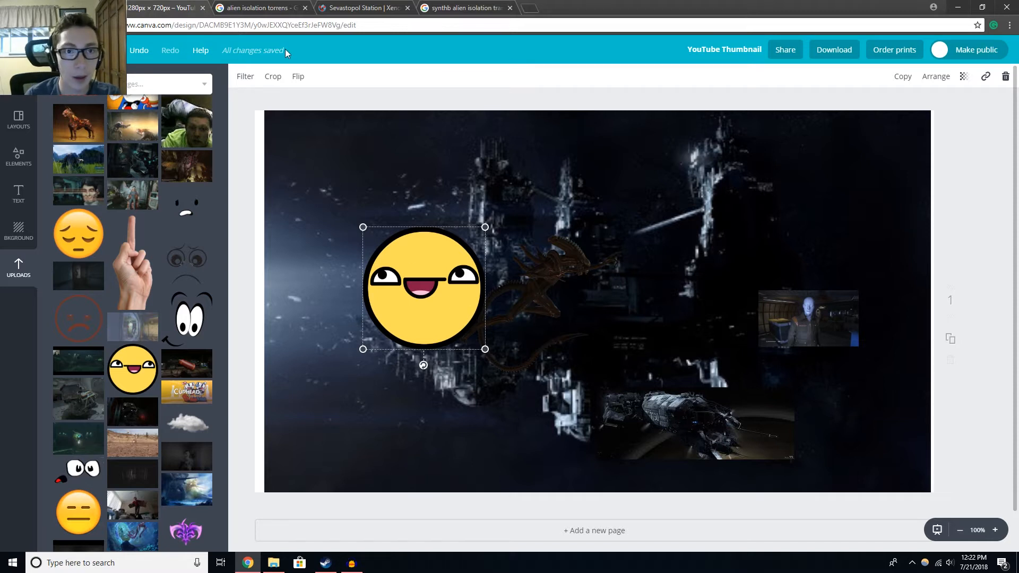
left_click(297, 76)
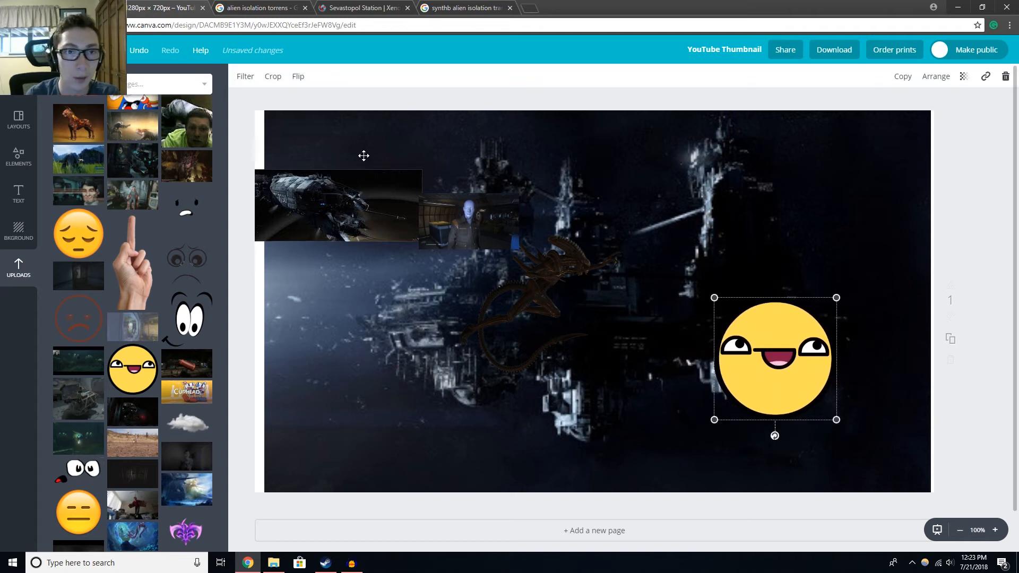
Step: Move the ship screenshot to the thumbnail's top-right corner
left_click(297, 76)
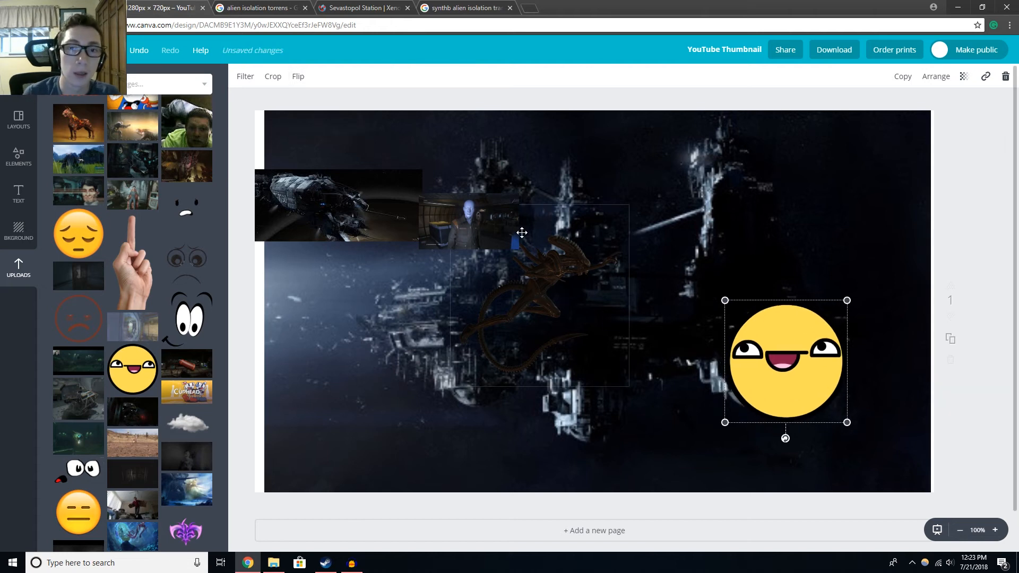
mouse_move(580, 380)
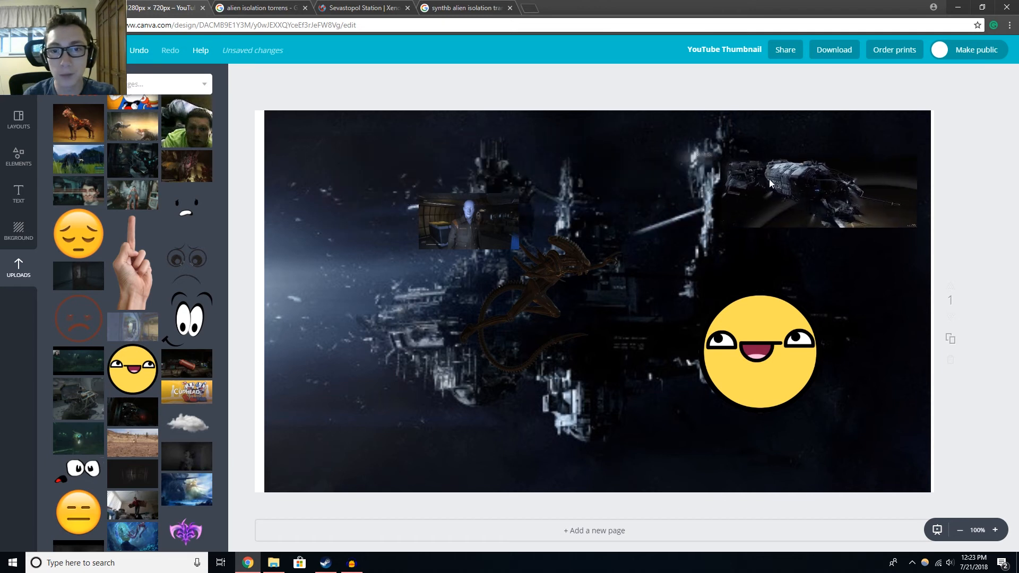
left_click(550, 299)
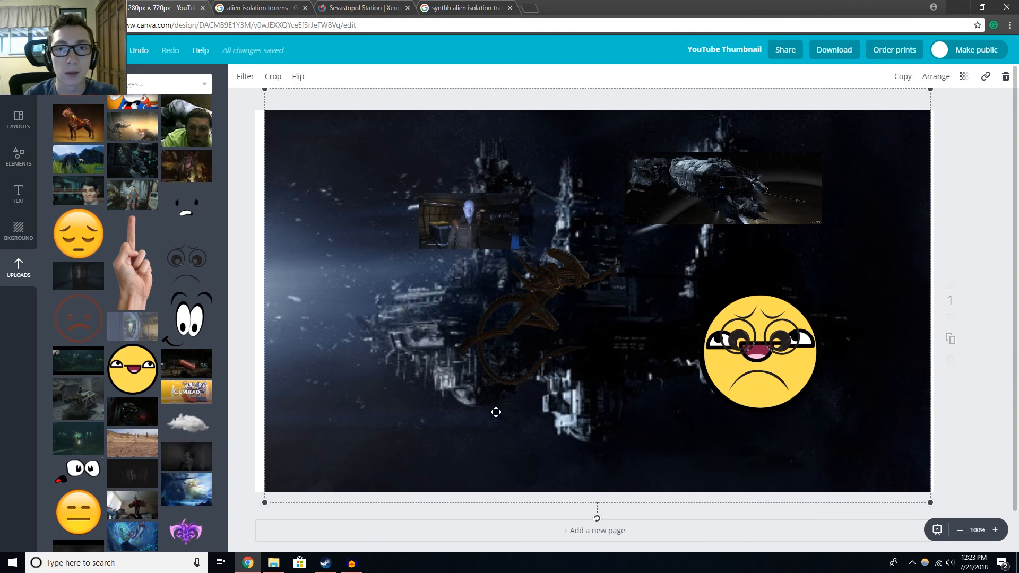
Step: Move the xenomorph right behind the smiley, test a horizontal flip, then flip back
left_click(758, 351)
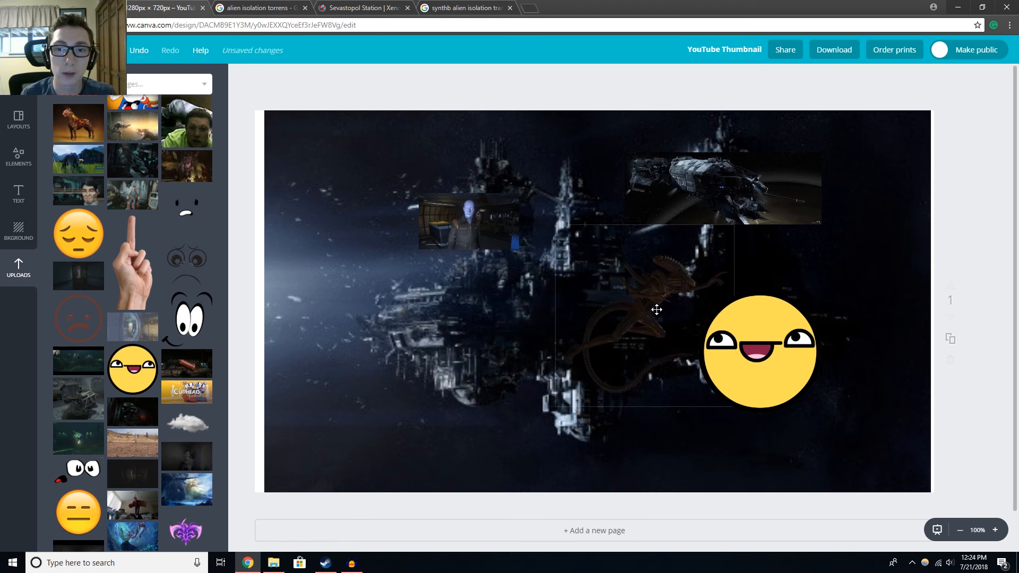
left_click(298, 76)
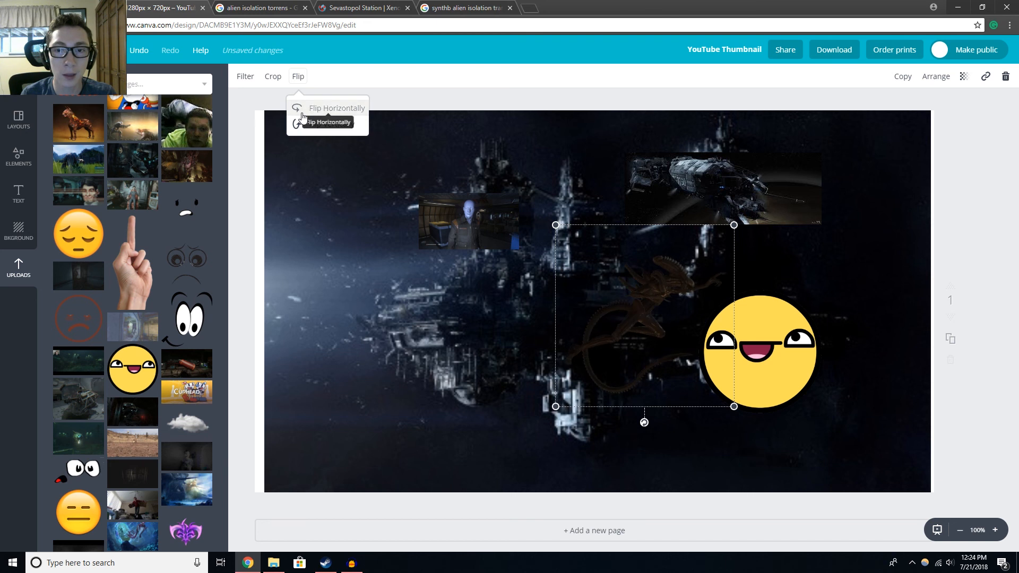
left_click(468, 224)
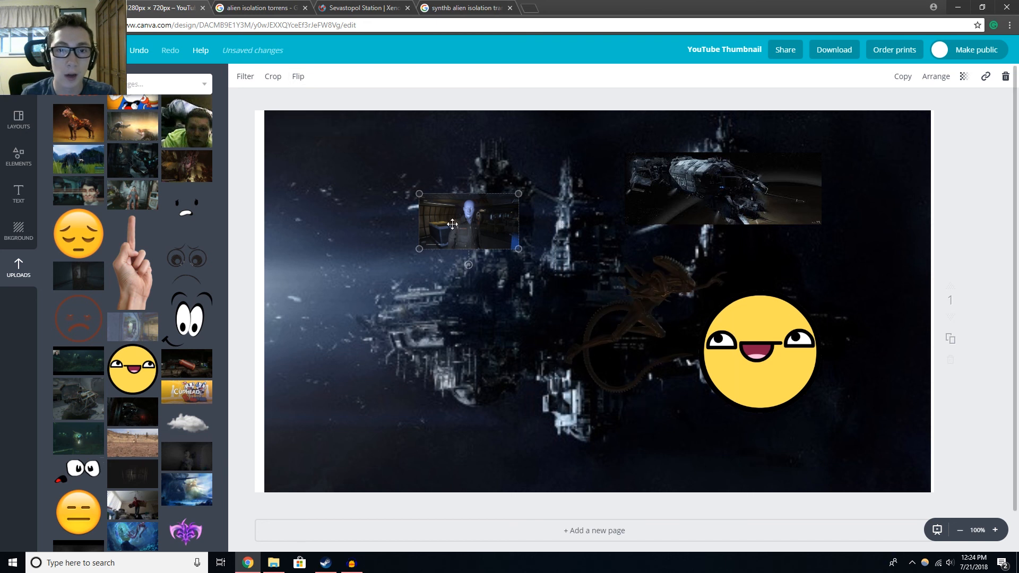
left_click(298, 76)
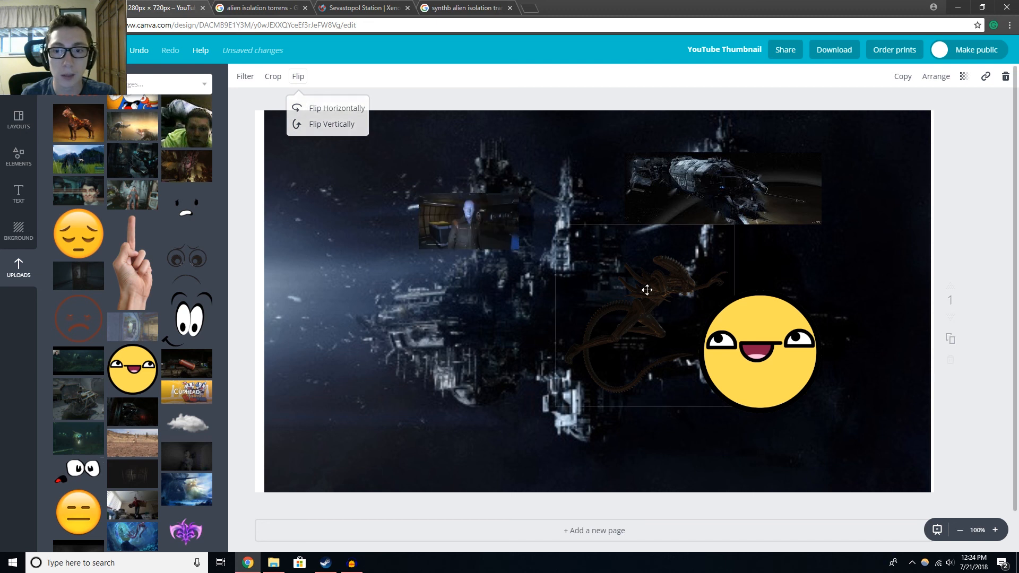
left_click(759, 351)
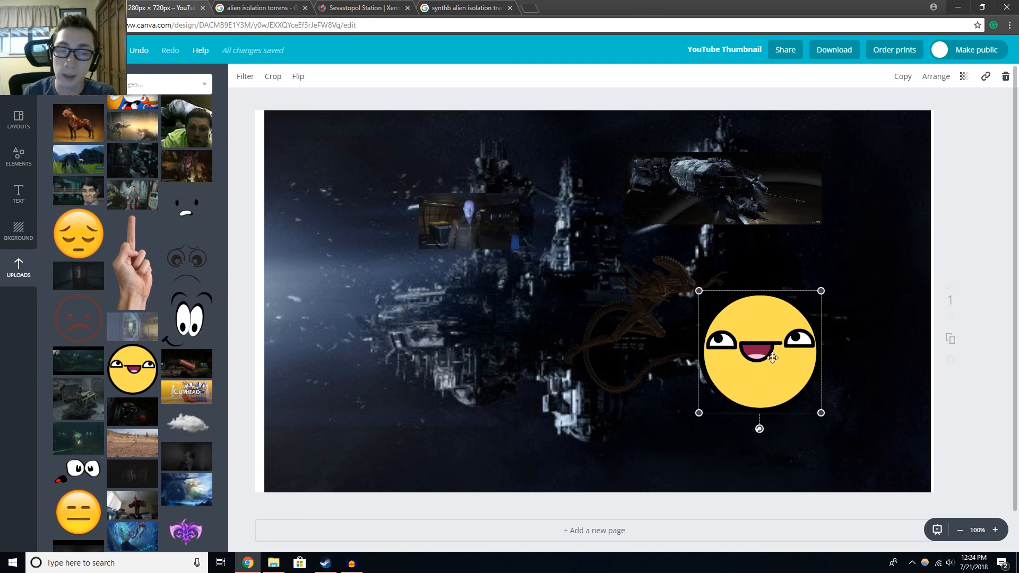